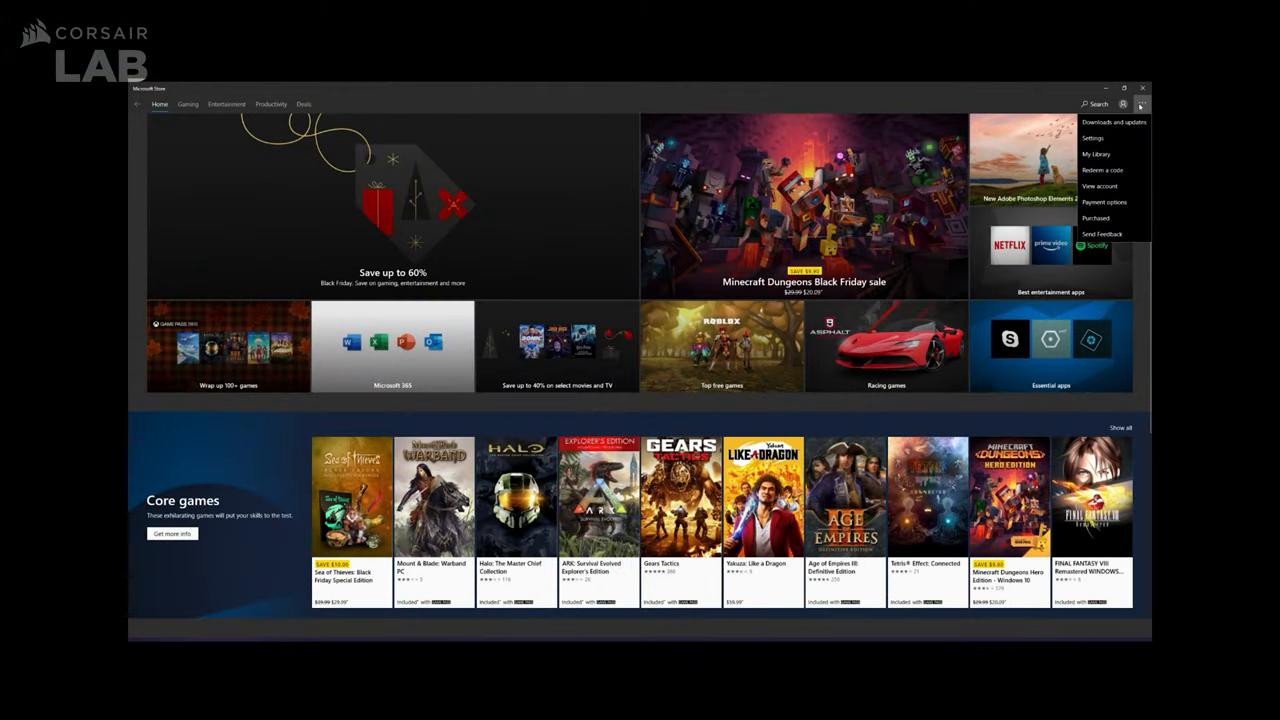
Step: Redeem the Dolby Atmos for Headphones one-year activation code and dismiss the confirmation
left_click(1102, 168)
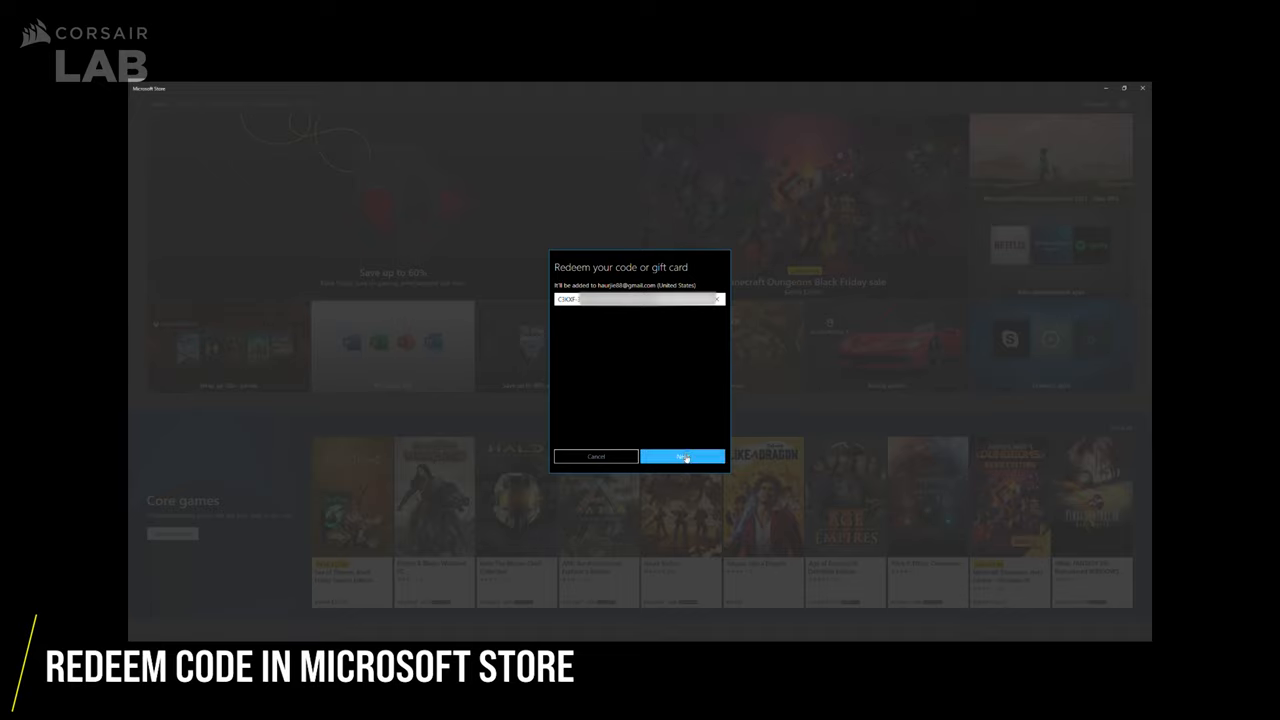
left_click(684, 456)
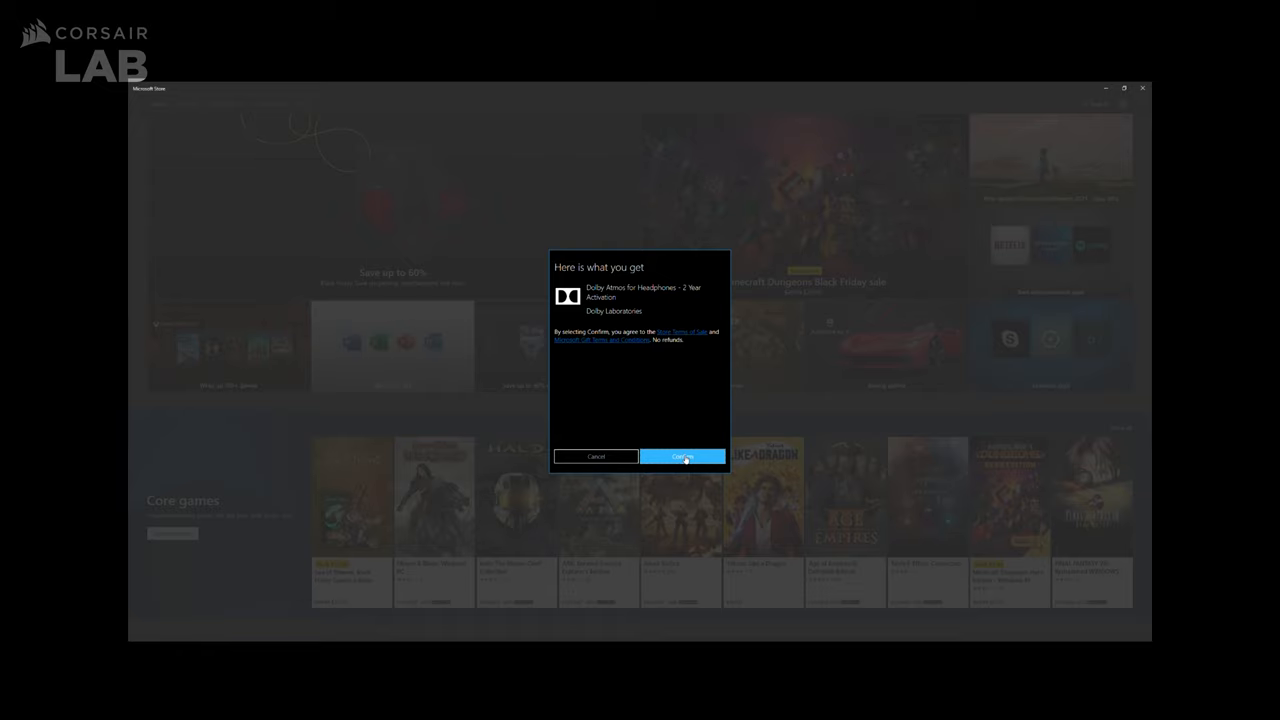
left_click(684, 456)
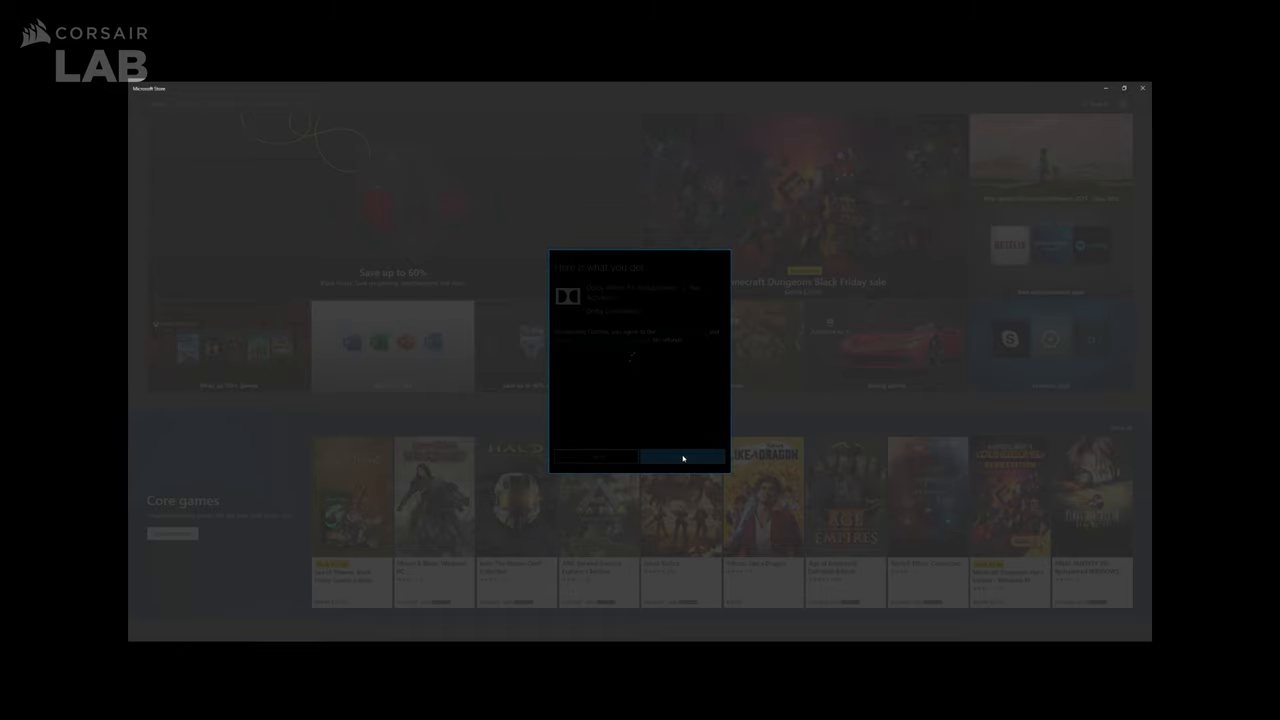
left_click(684, 456)
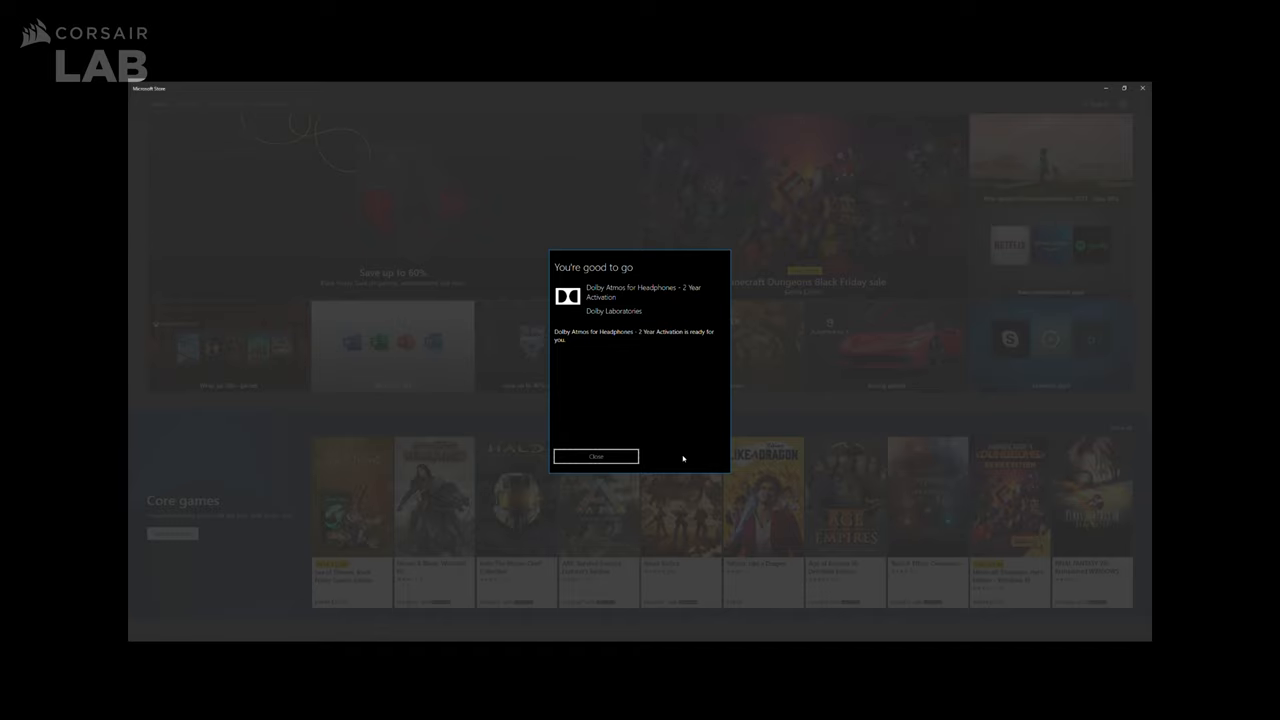
mouse_move(596, 456)
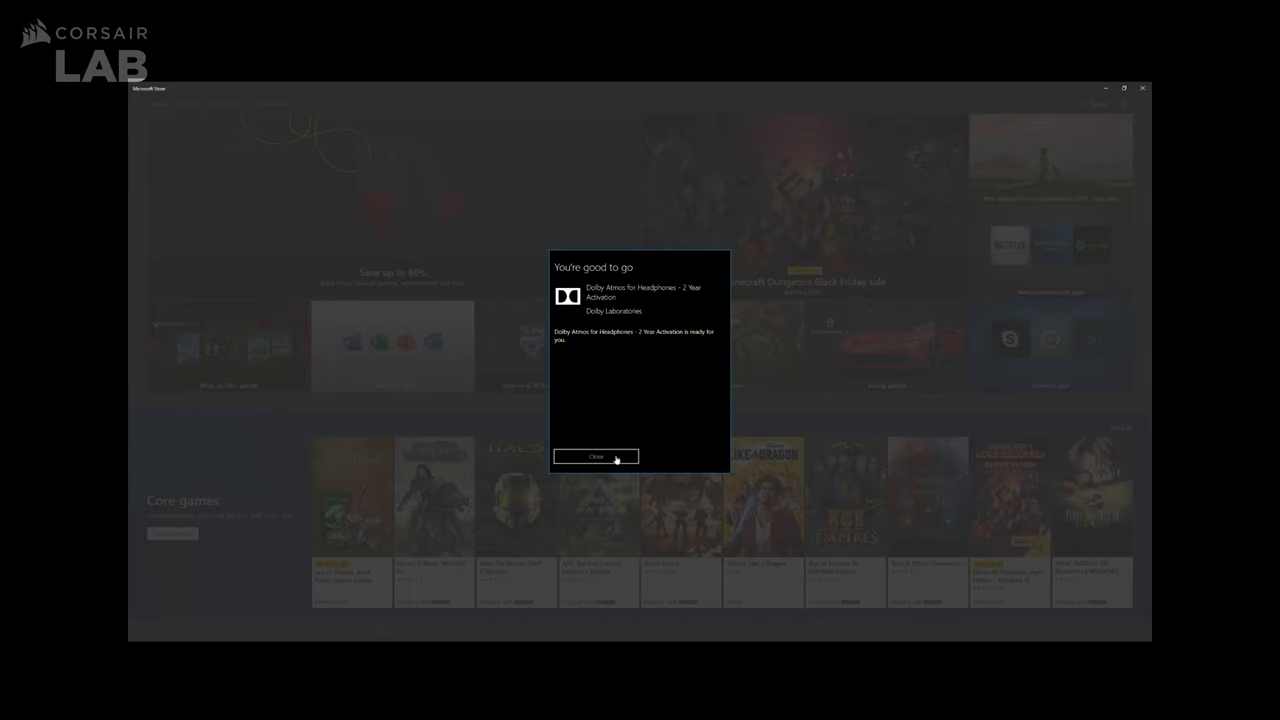
left_click(596, 456)
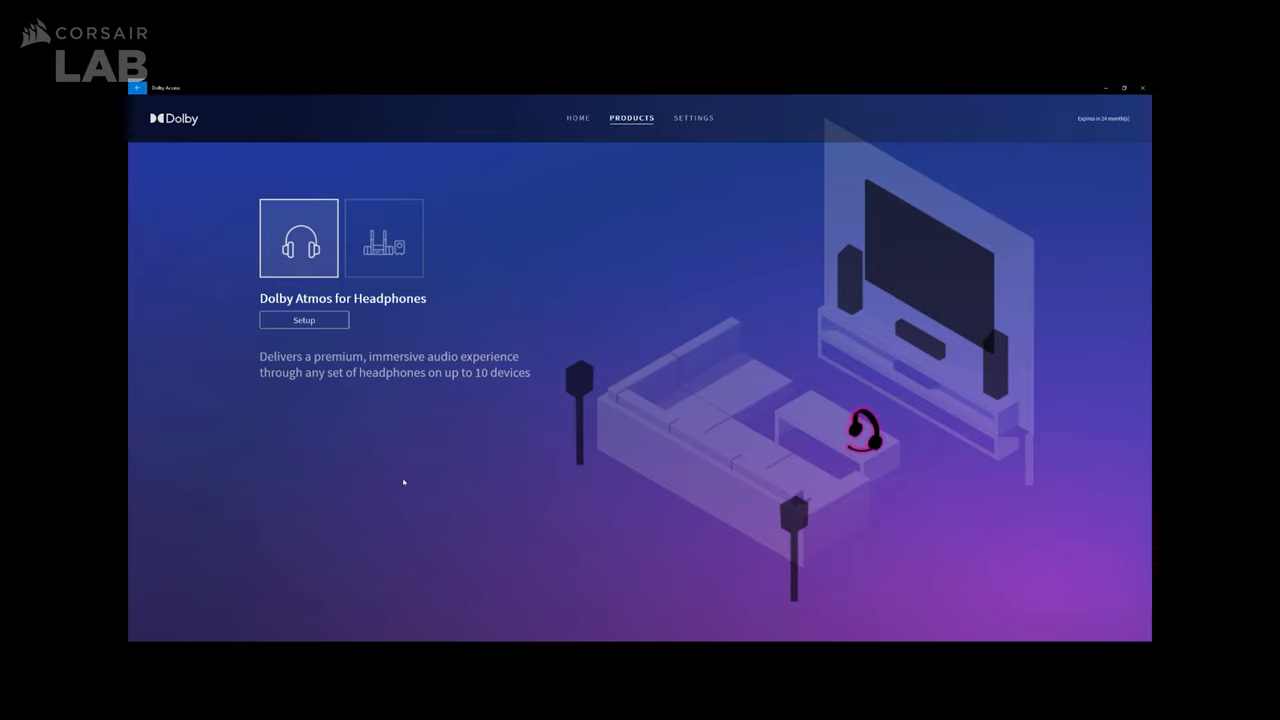
mouse_move(312, 332)
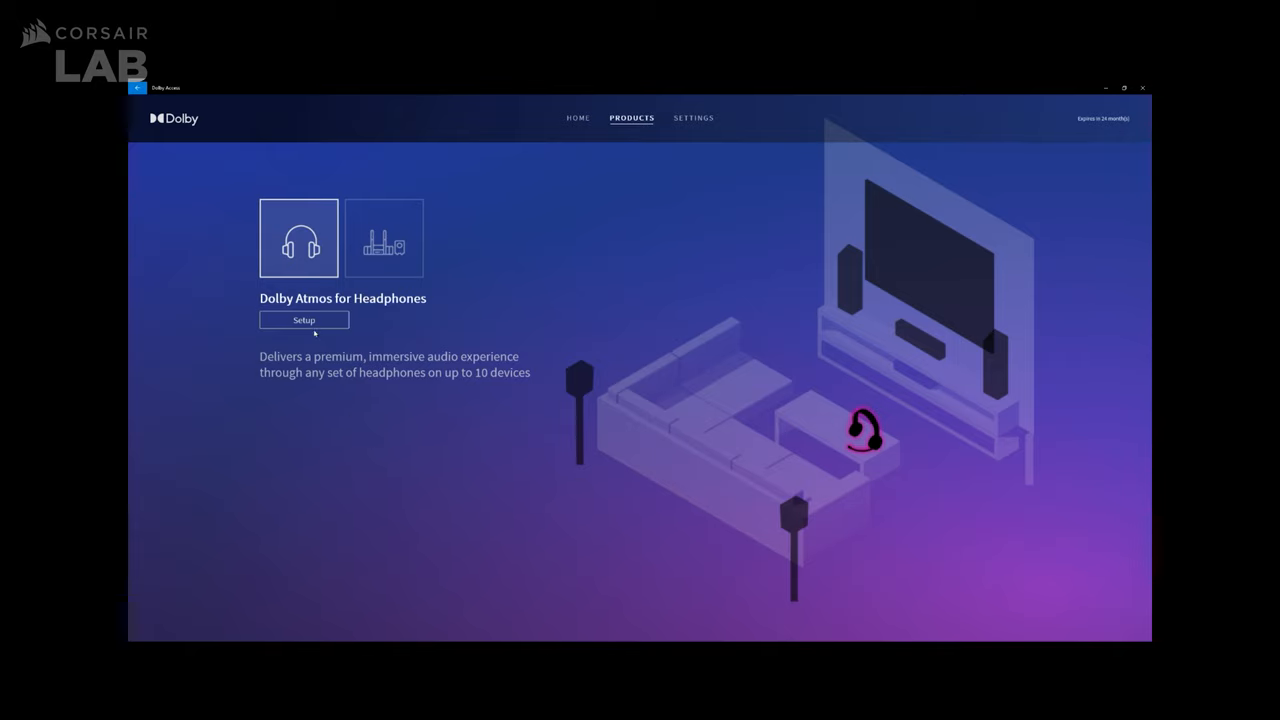
Step: Start Setup for Dolby Atmos for Headphones from the Products page
left_click(304, 320)
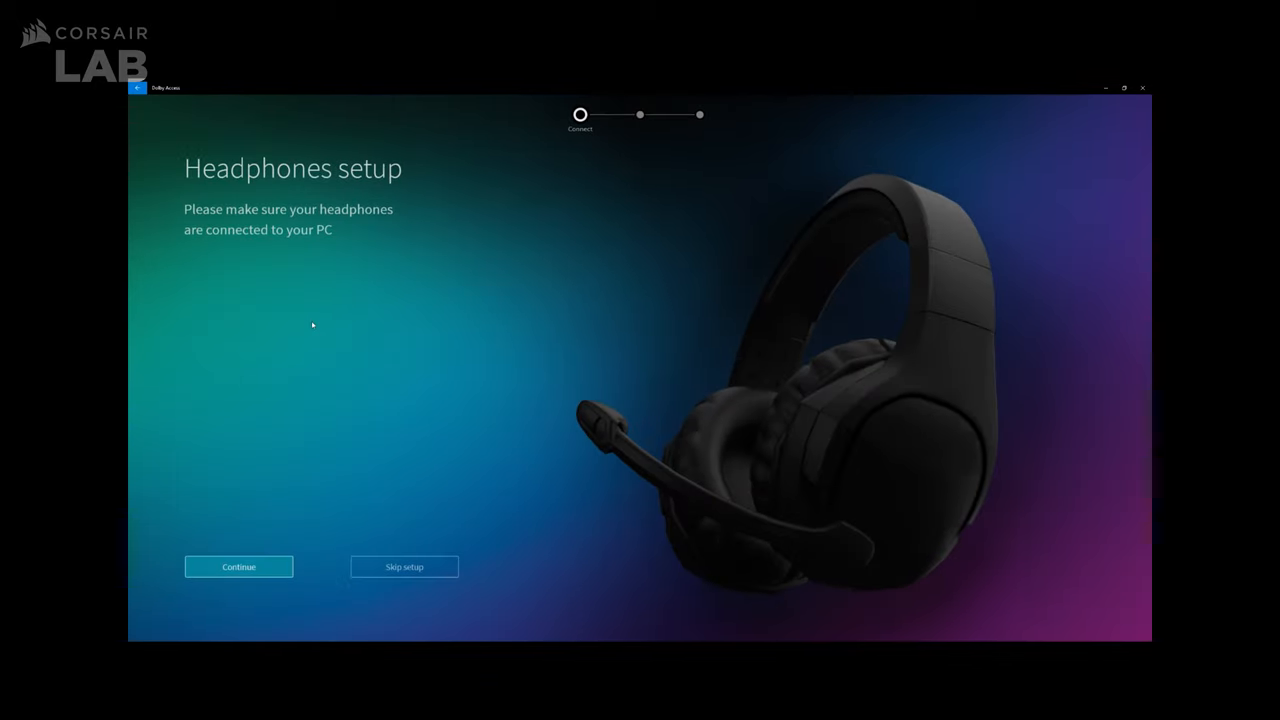
Step: Play a test sound and confirm the CORSAIR HS60 HAPTIC headset as the Atmos device
left_click(238, 568)
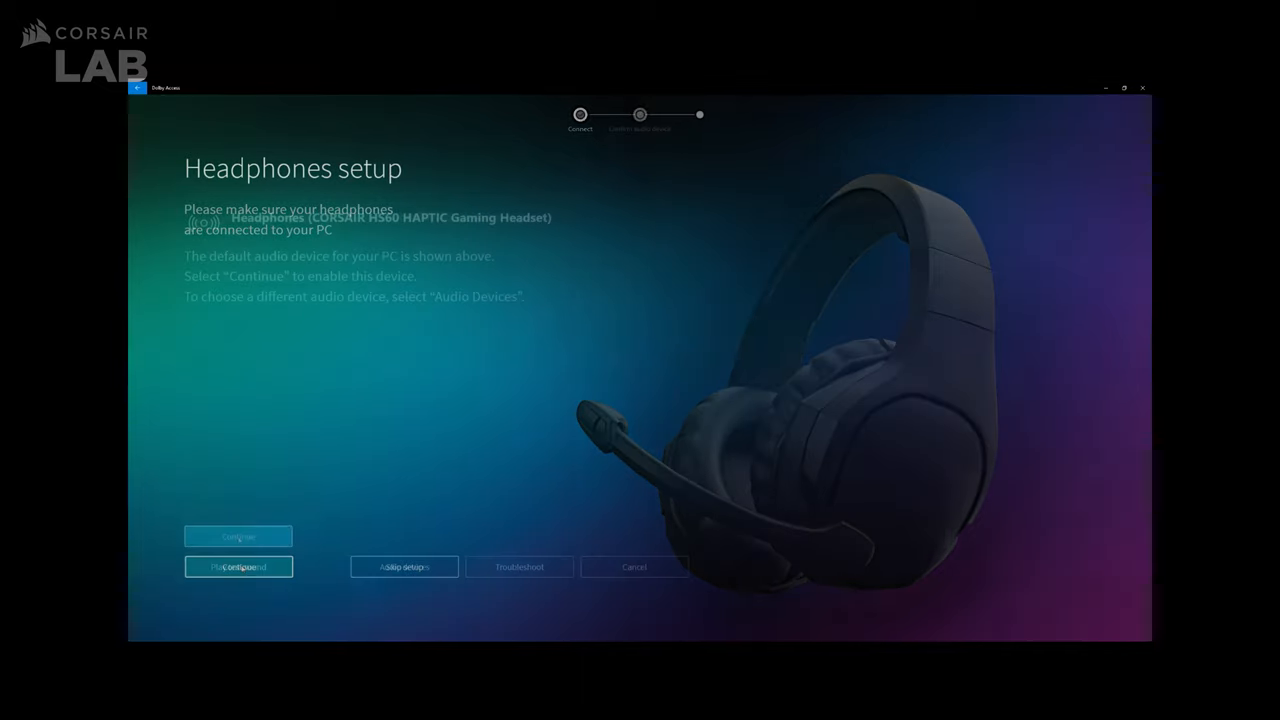
left_click(238, 536)
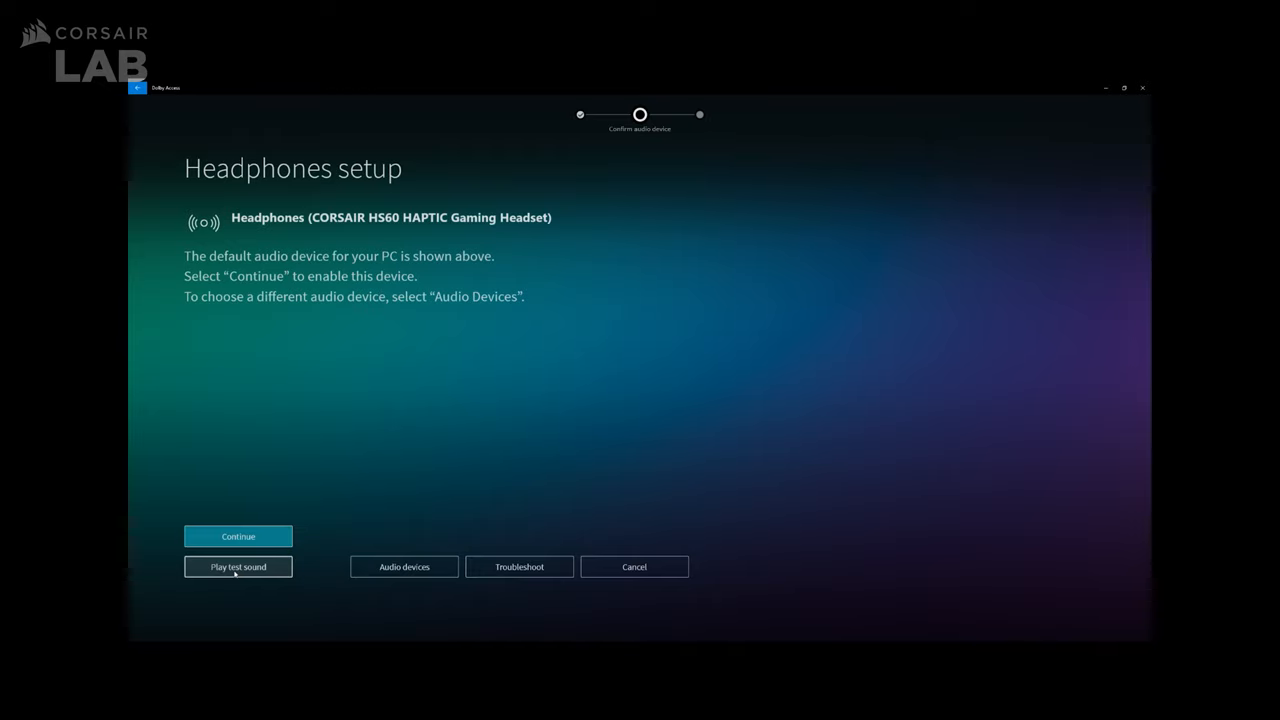
mouse_move(238, 536)
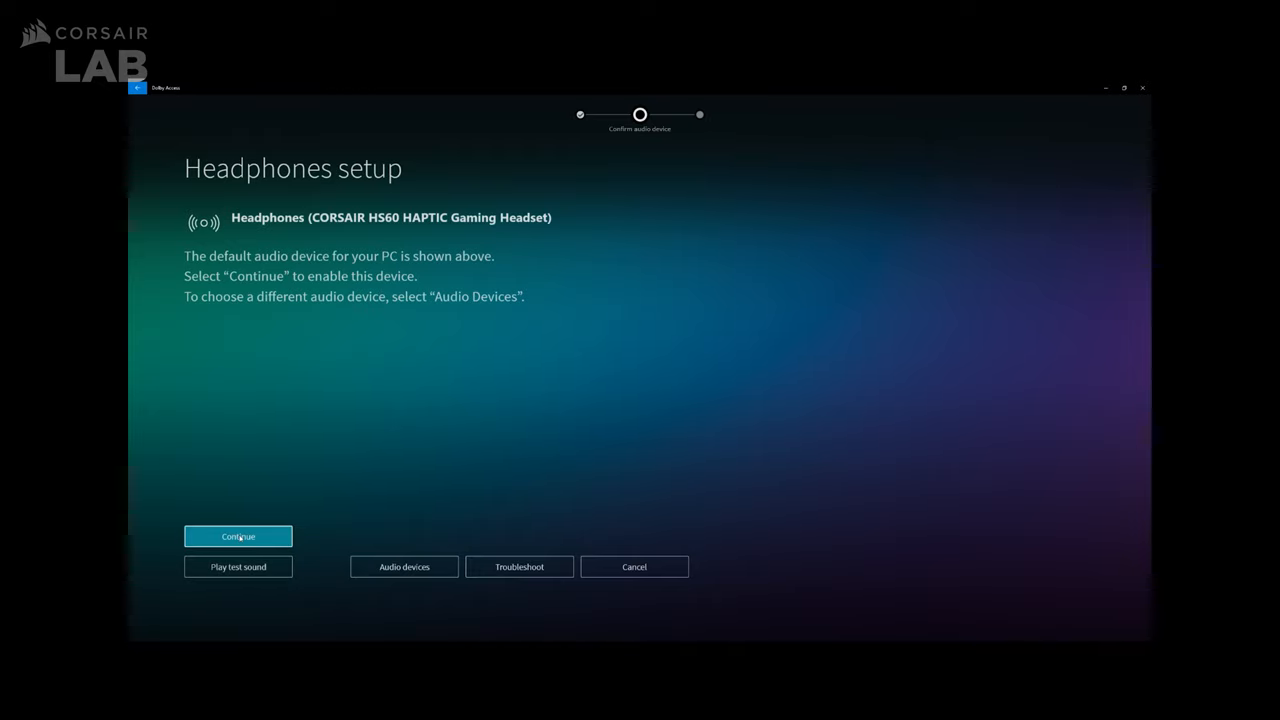
left_click(238, 536)
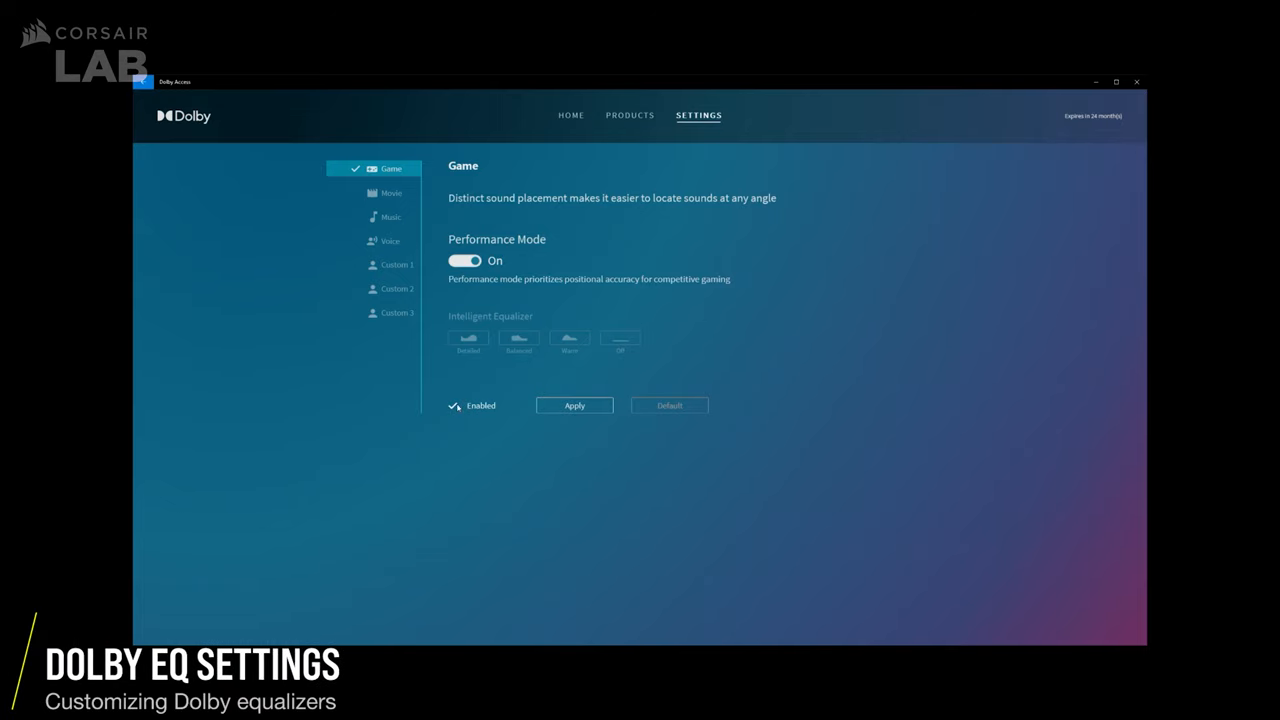
mouse_move(390, 240)
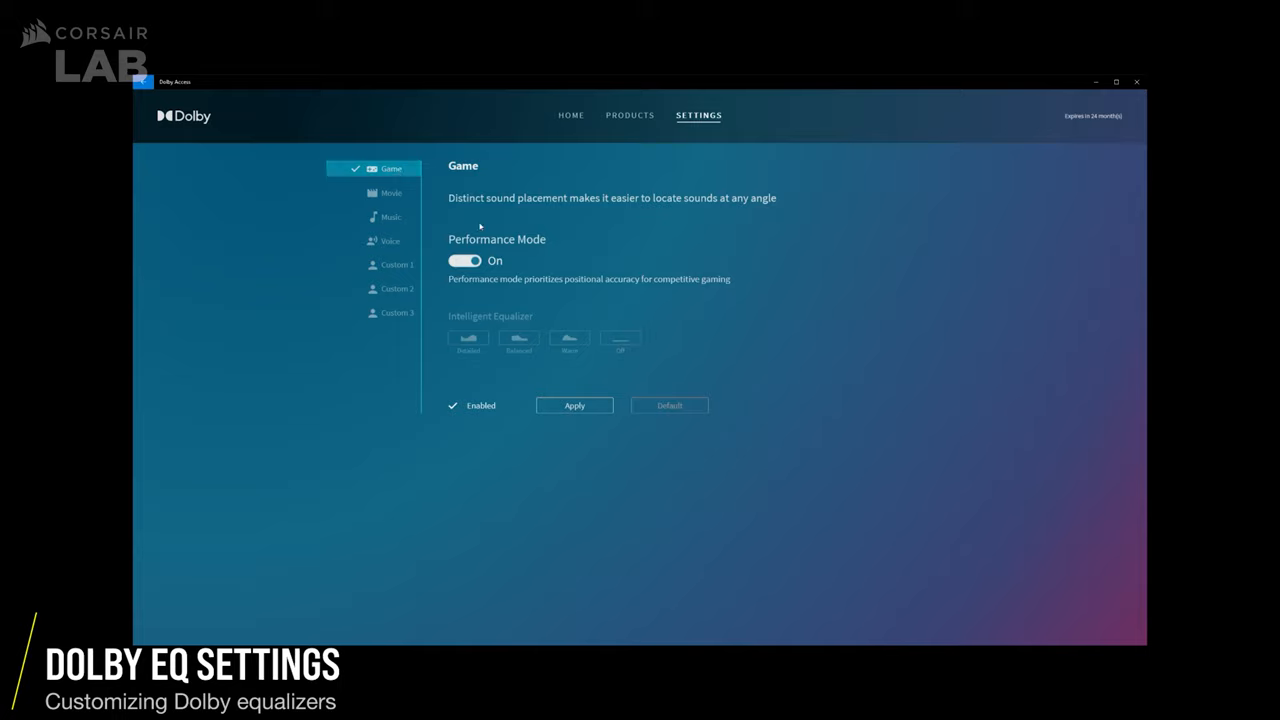
mouse_move(544, 262)
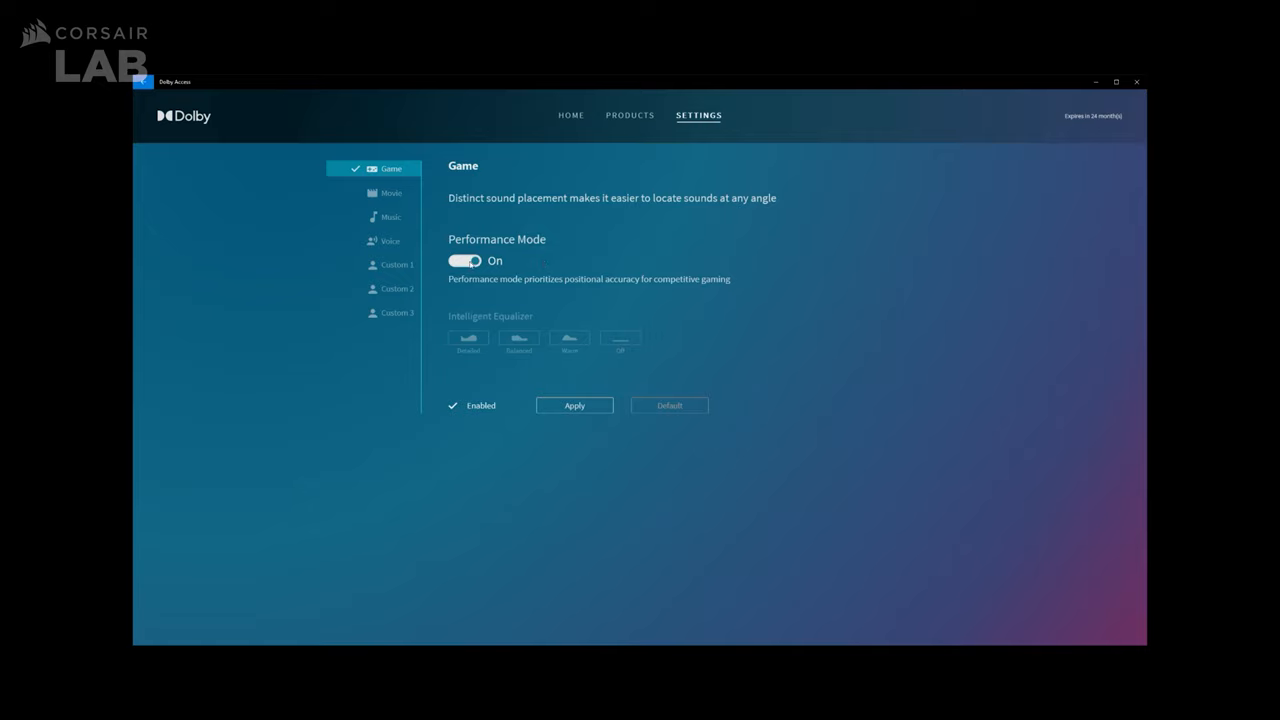
Step: Turn off Performance Mode for the Game profile, choose the Warm equalizer and apply it
left_click(464, 260)
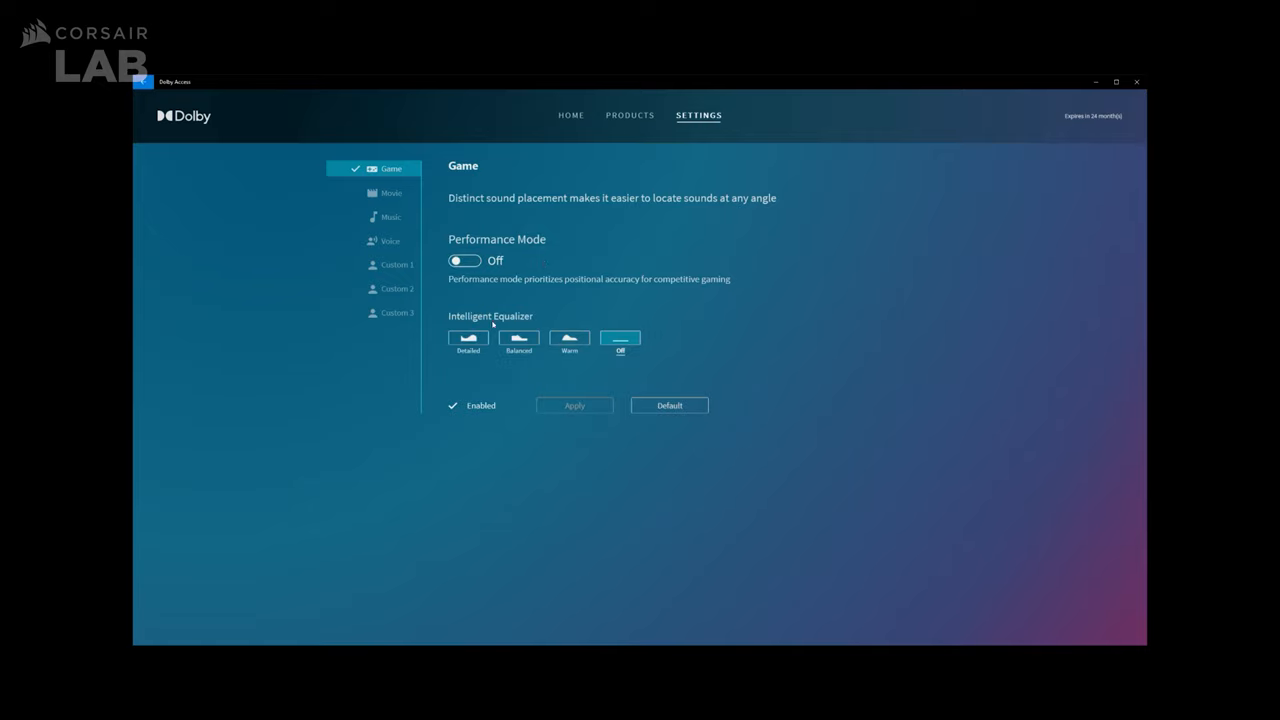
mouse_move(572, 308)
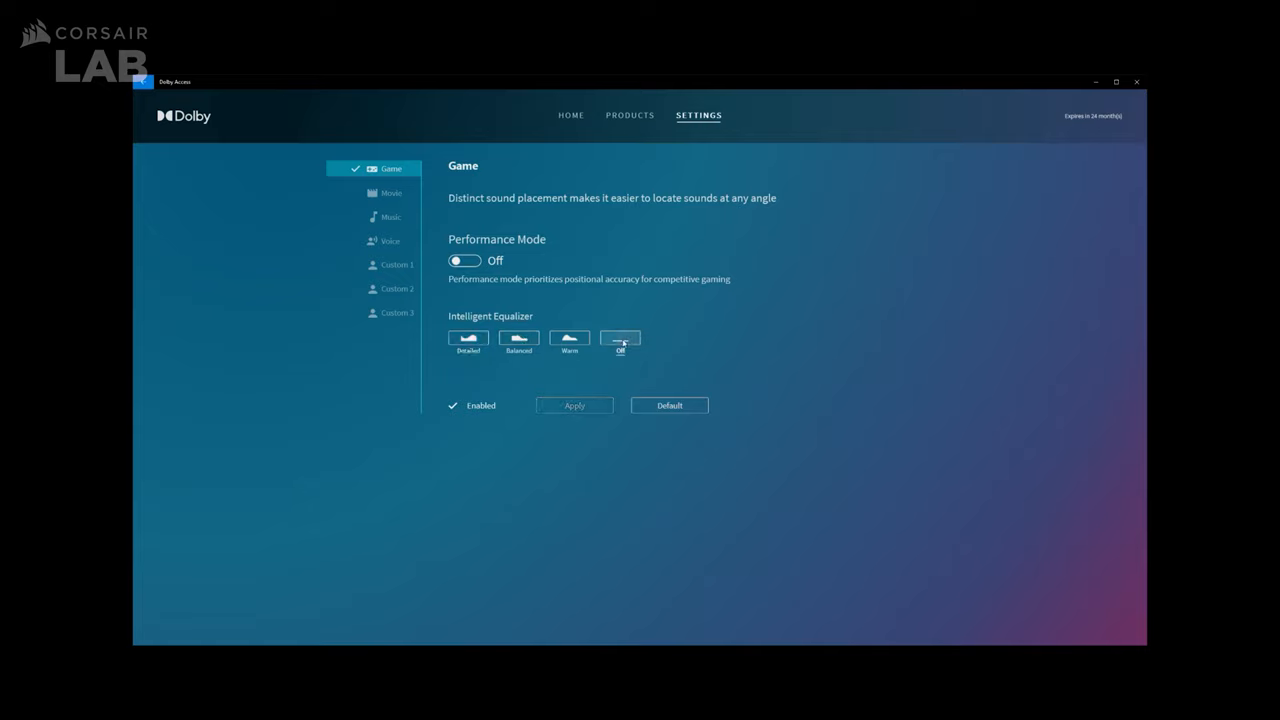
left_click(568, 338)
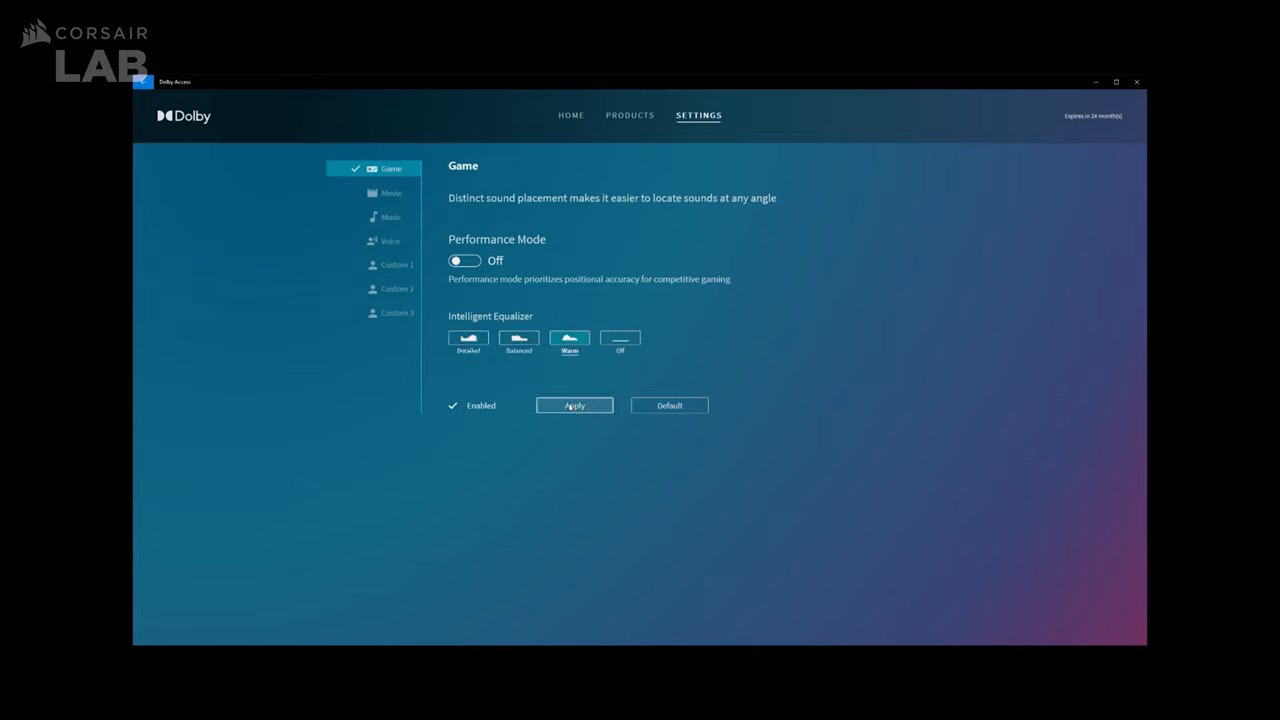
left_click(620, 338)
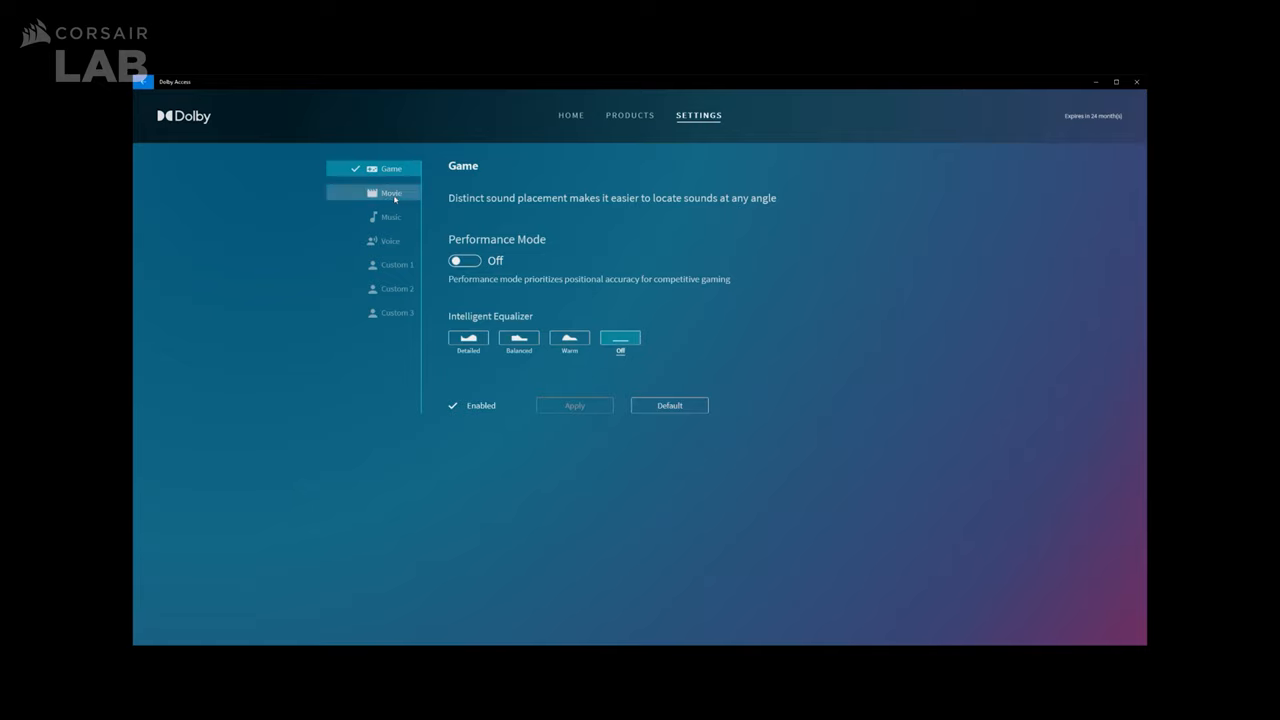
Step: Set the Movie profile to the Warm equalizer, then review the Music and Voice profiles
left_click(392, 192)
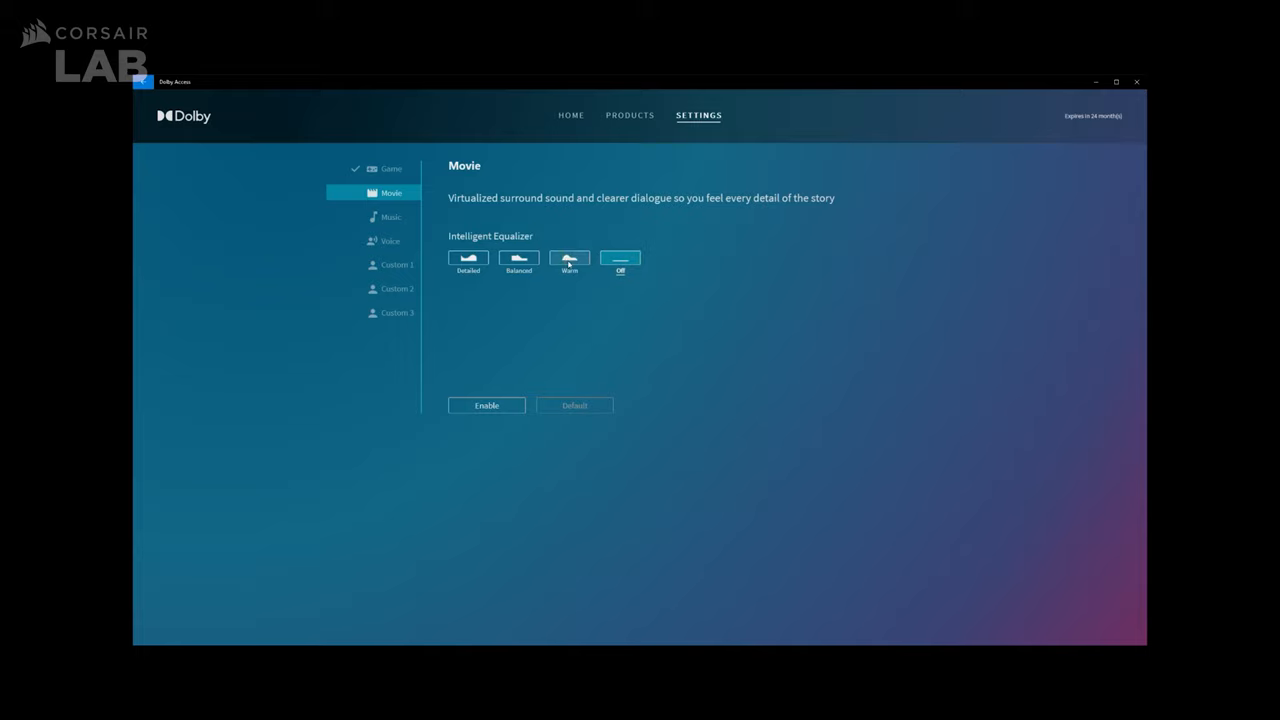
left_click(568, 258)
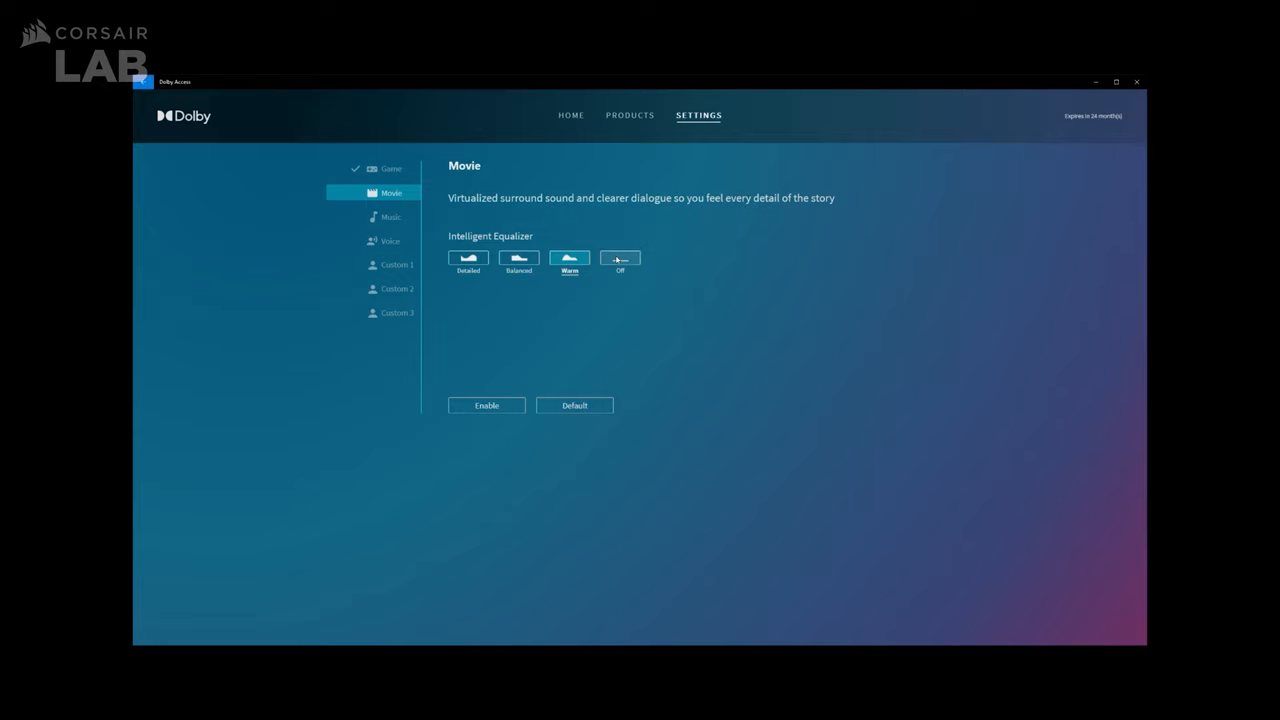
left_click(390, 216)
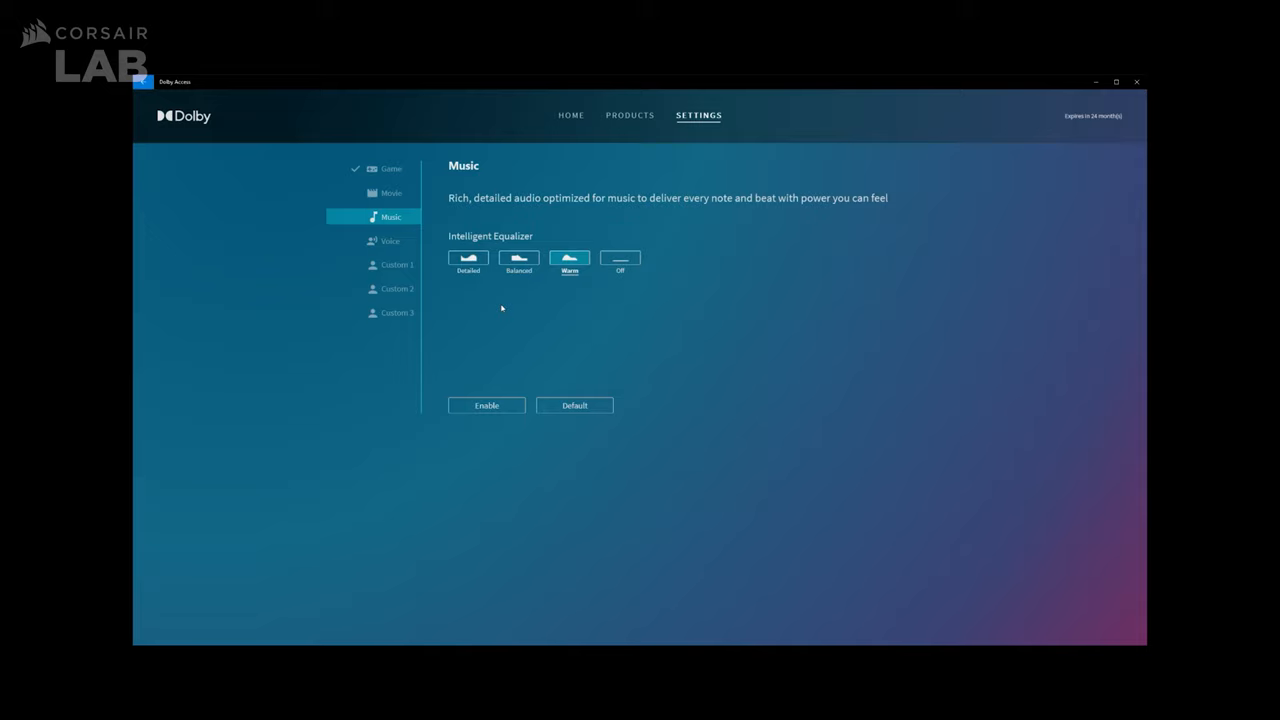
mouse_move(570, 298)
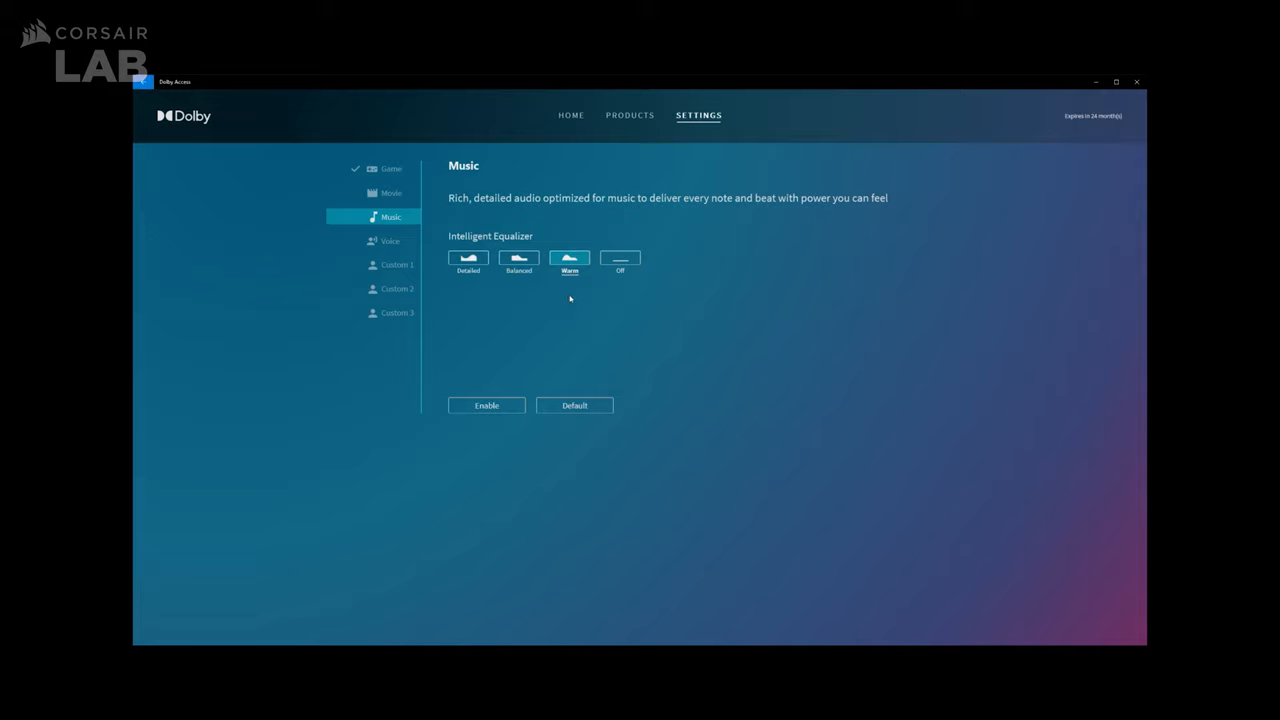
mouse_move(388, 240)
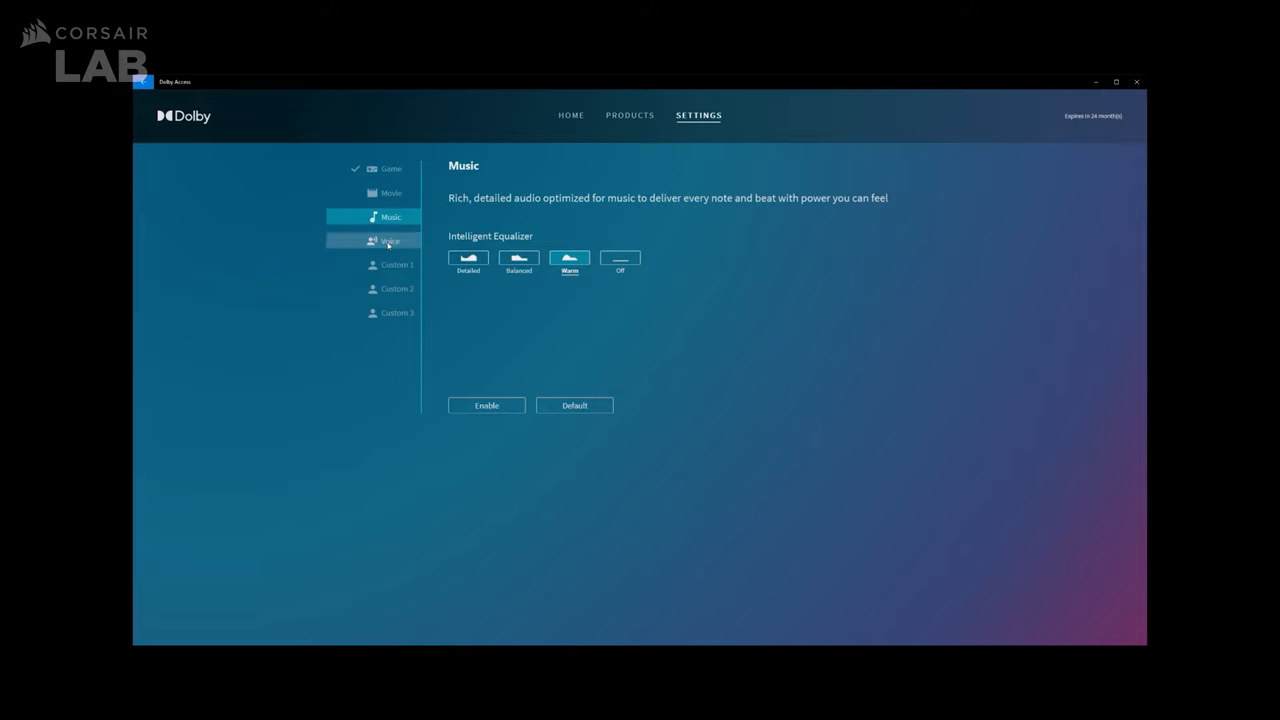
left_click(388, 240)
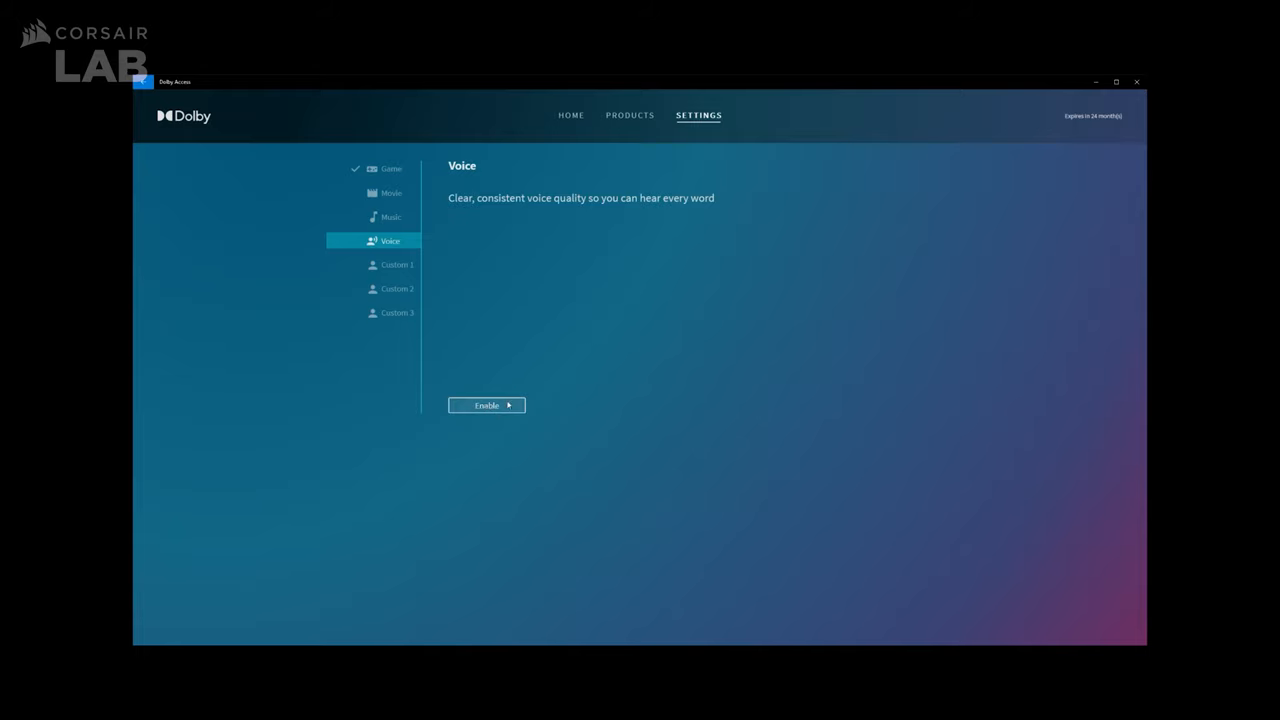
mouse_move(396, 264)
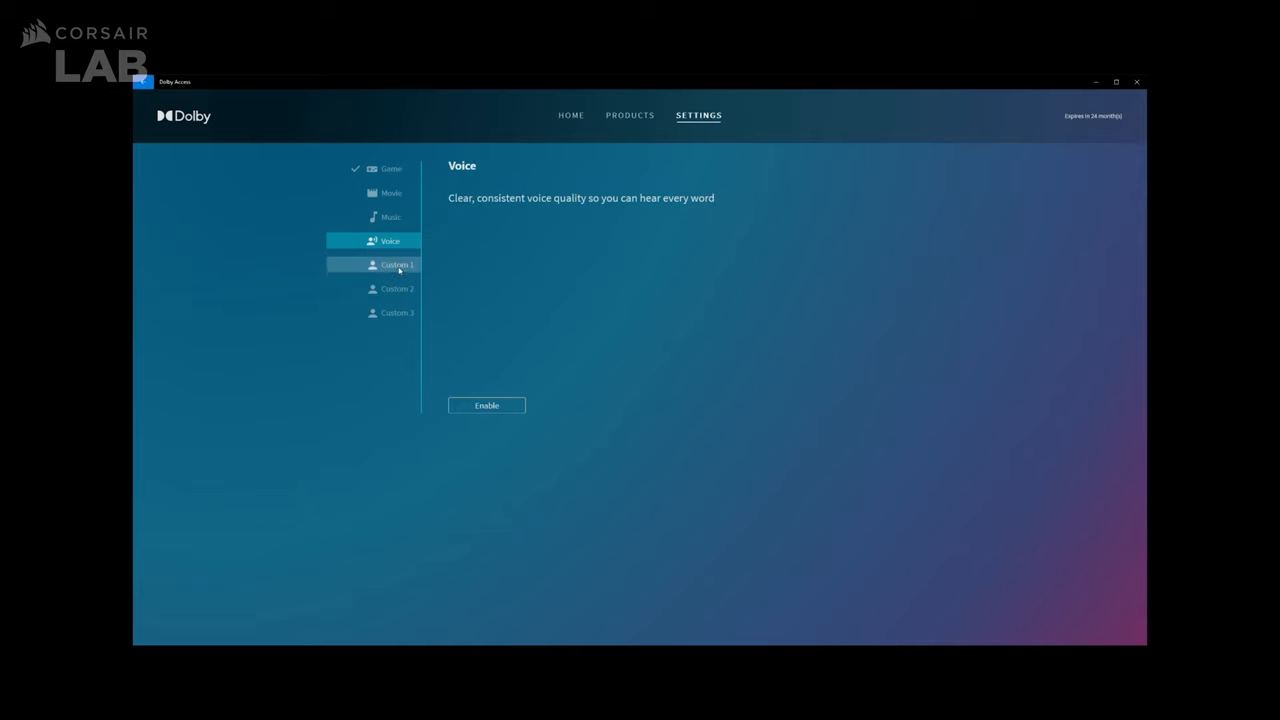
Step: Reshape the Custom 1 profile's low-frequency equalizer bands with surround virtualizer on
left_click(396, 264)
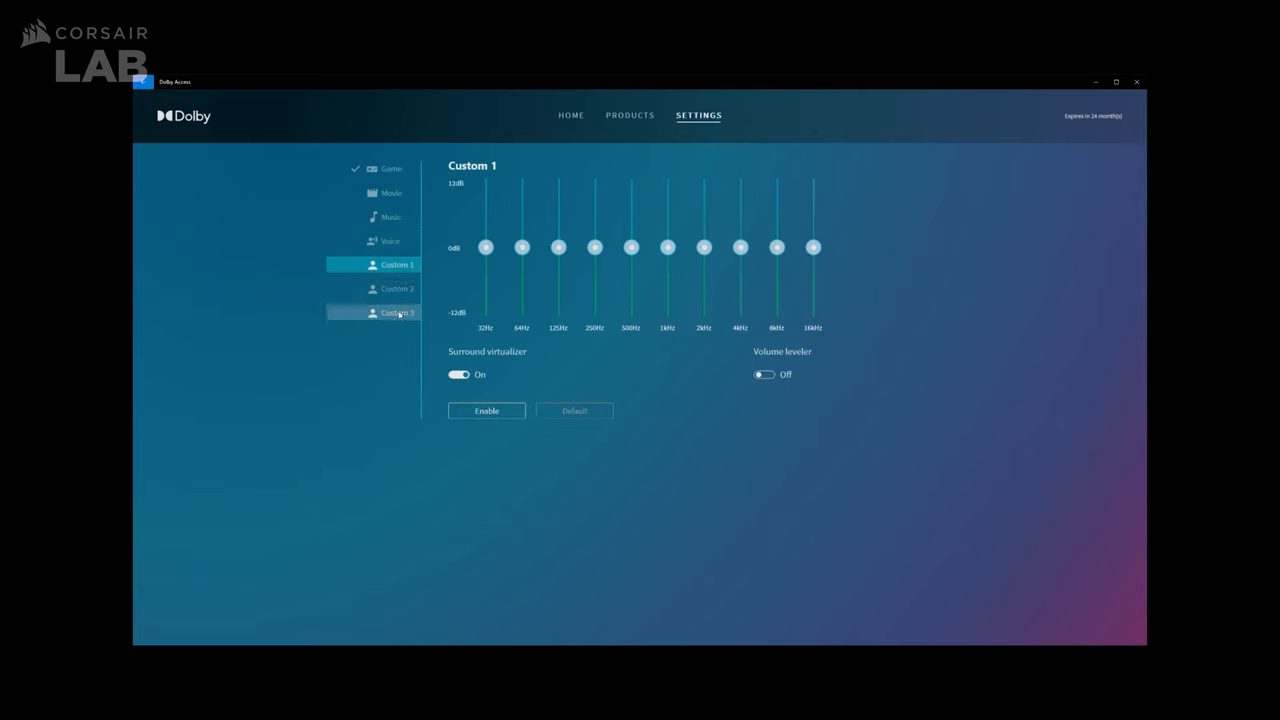
mouse_move(564, 370)
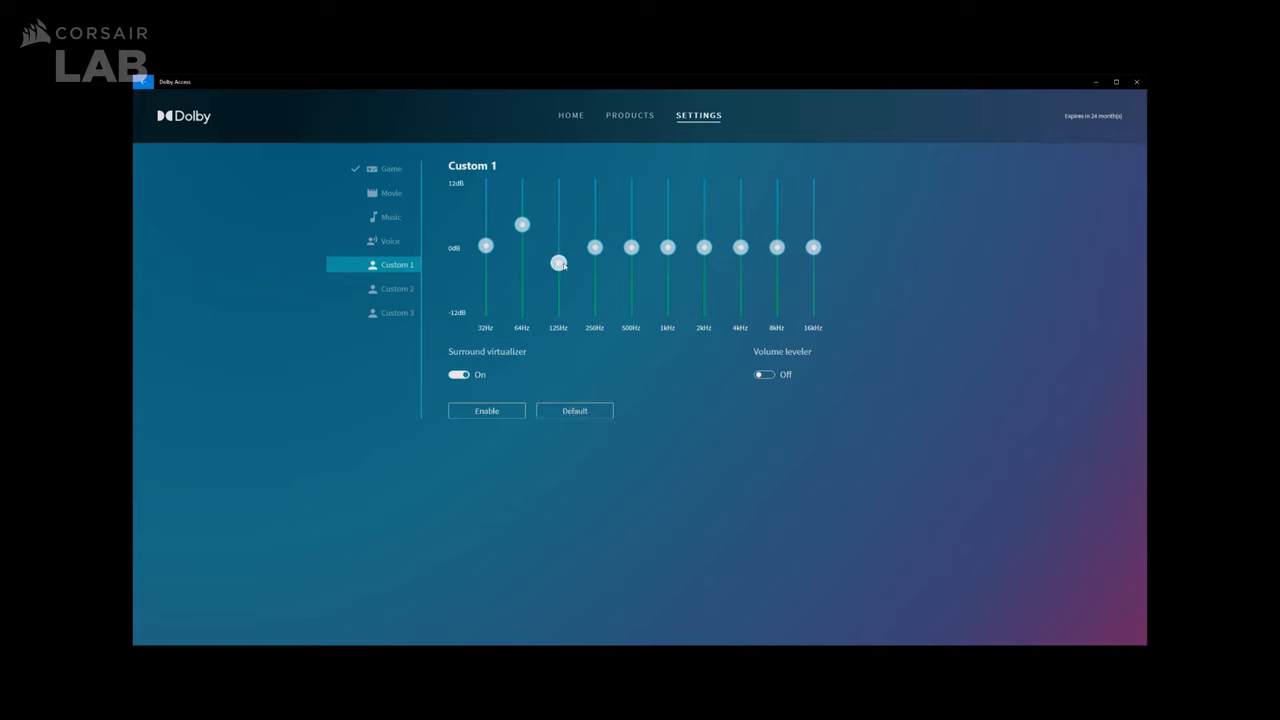
left_click_drag(558, 264, 558, 264)
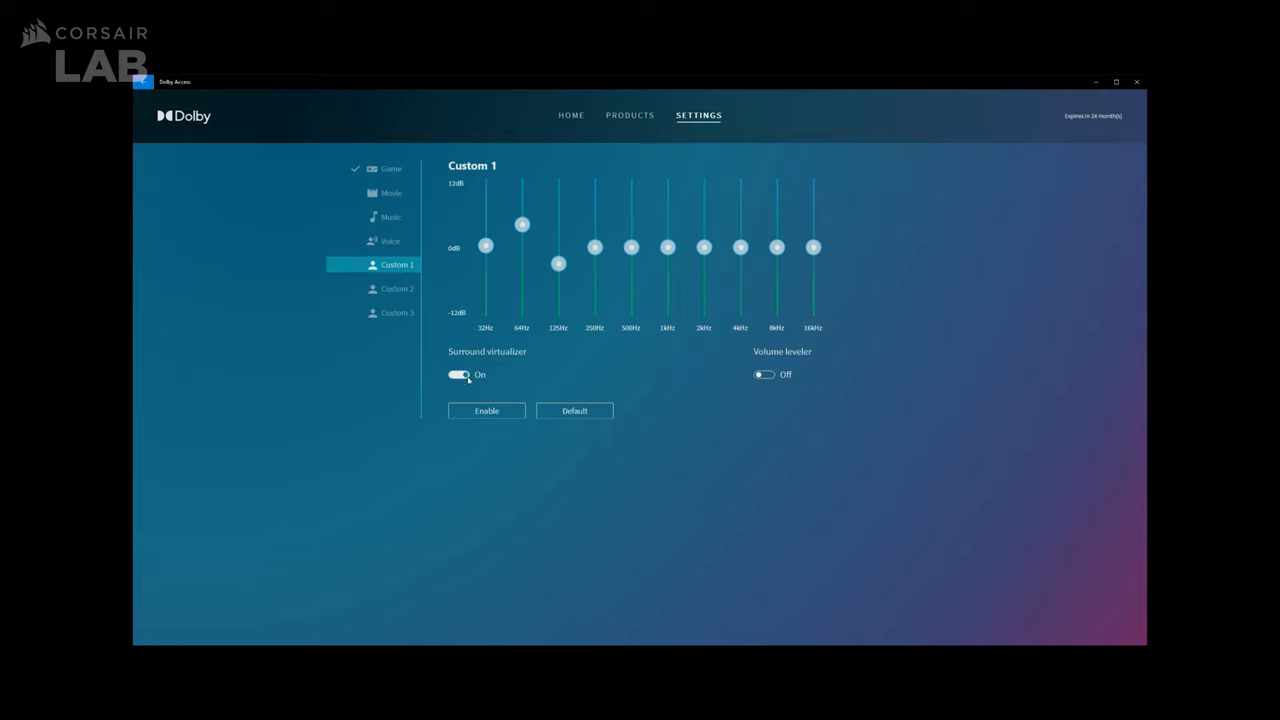
mouse_move(688, 368)
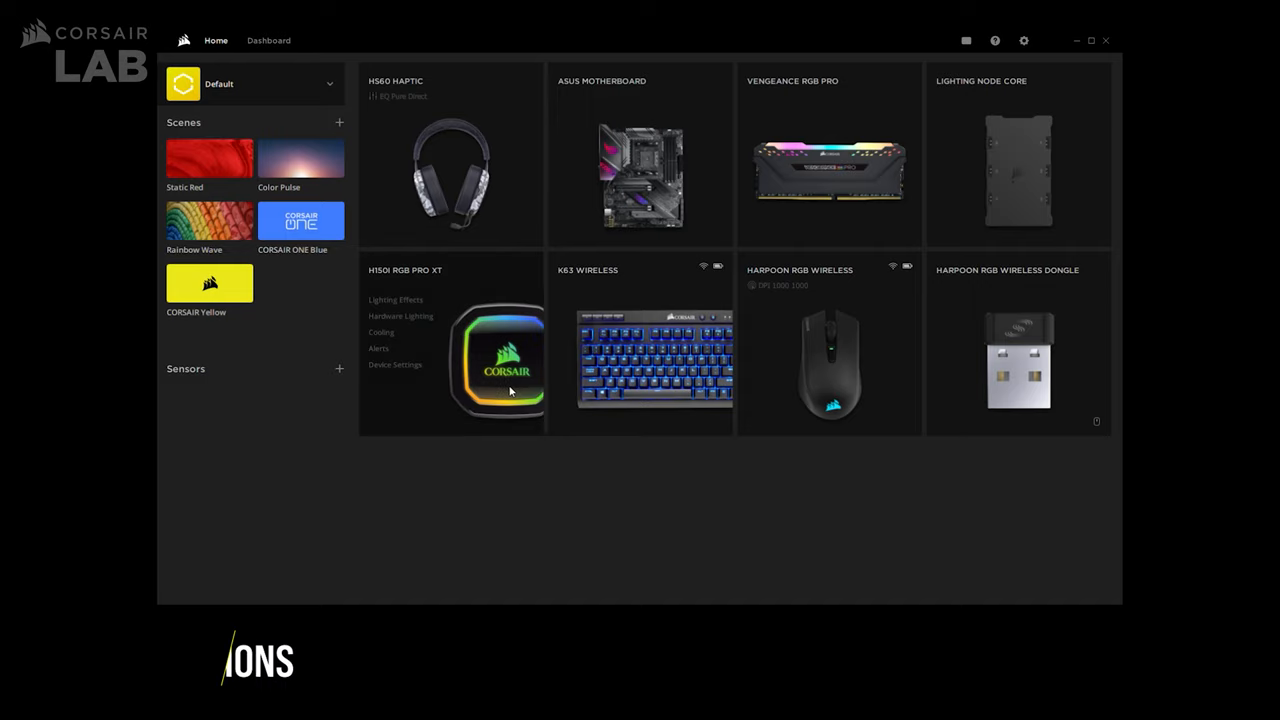
Step: Show the HS60 Haptic headset's Equalizer panel in iCUE with the Pure Direct preset
left_click(452, 170)
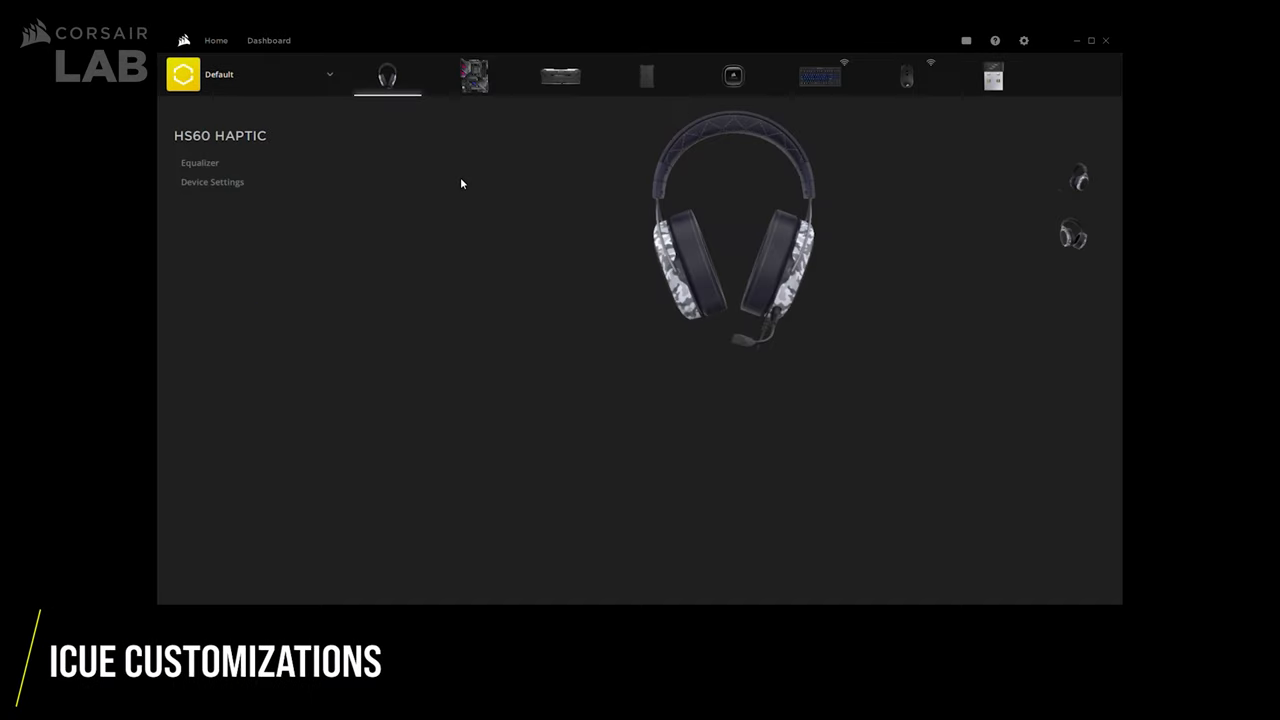
left_click(200, 162)
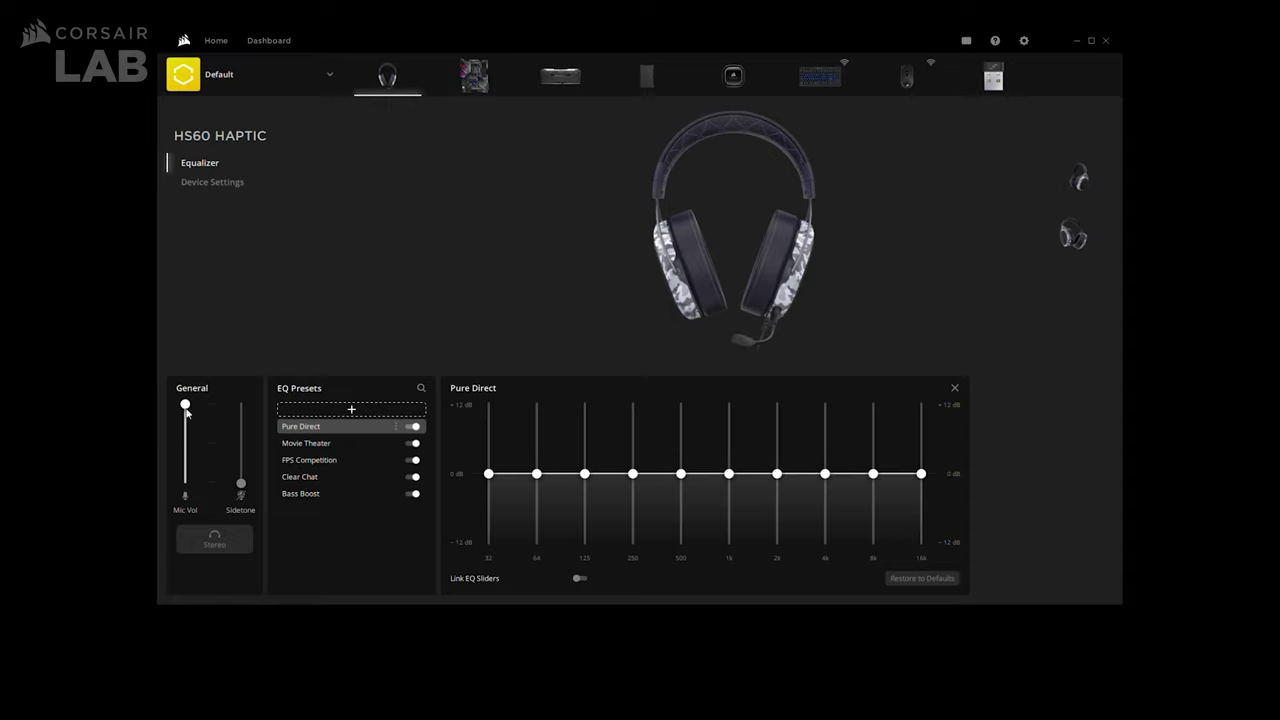
left_click_drag(240, 486, 240, 428)
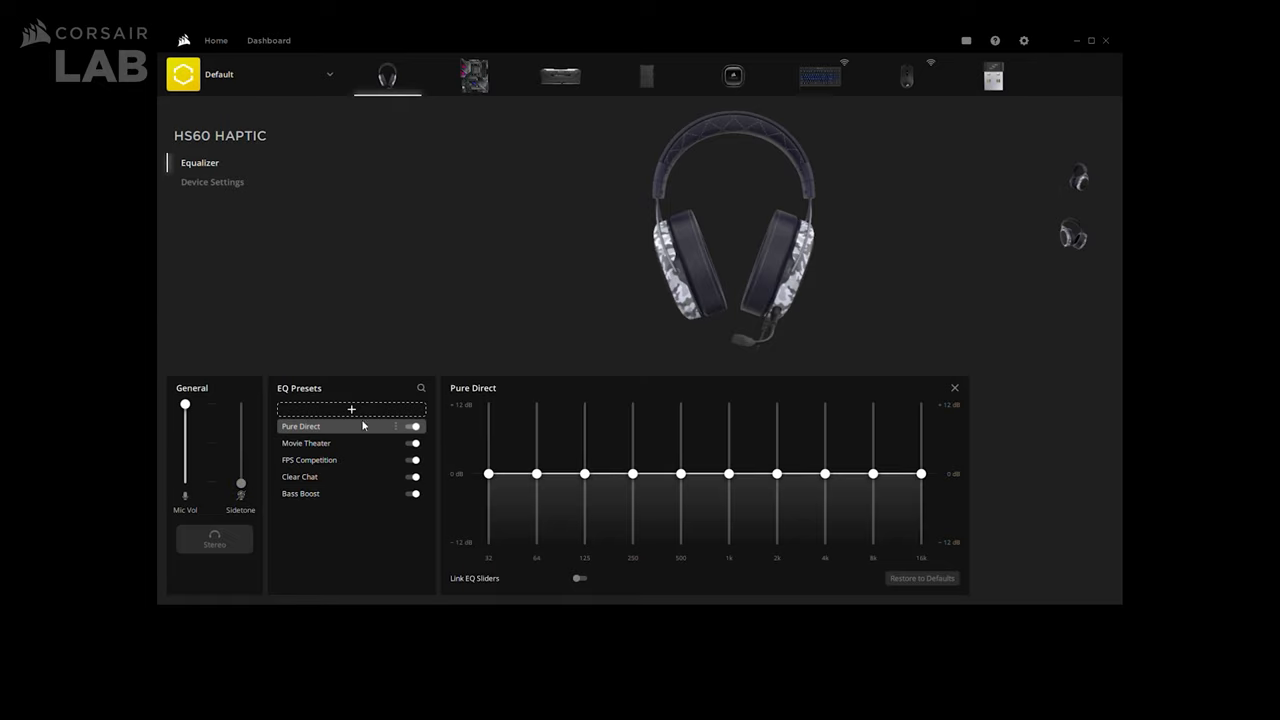
mouse_move(492, 332)
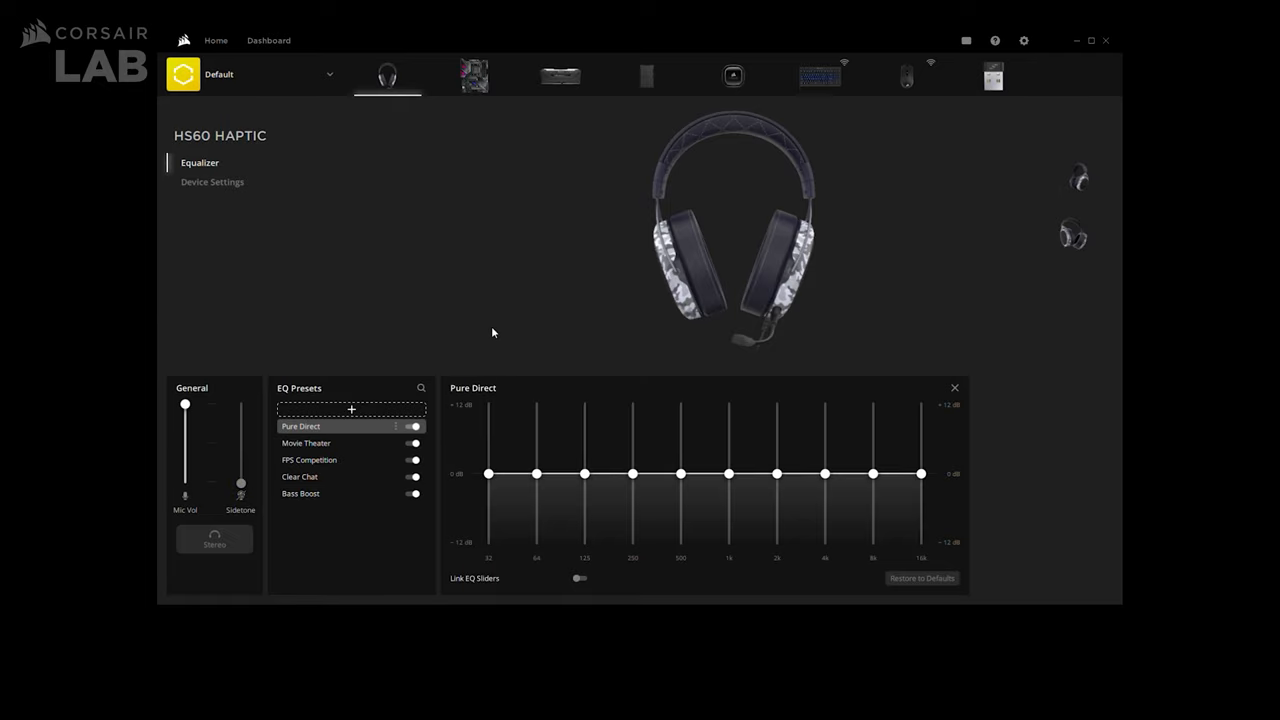